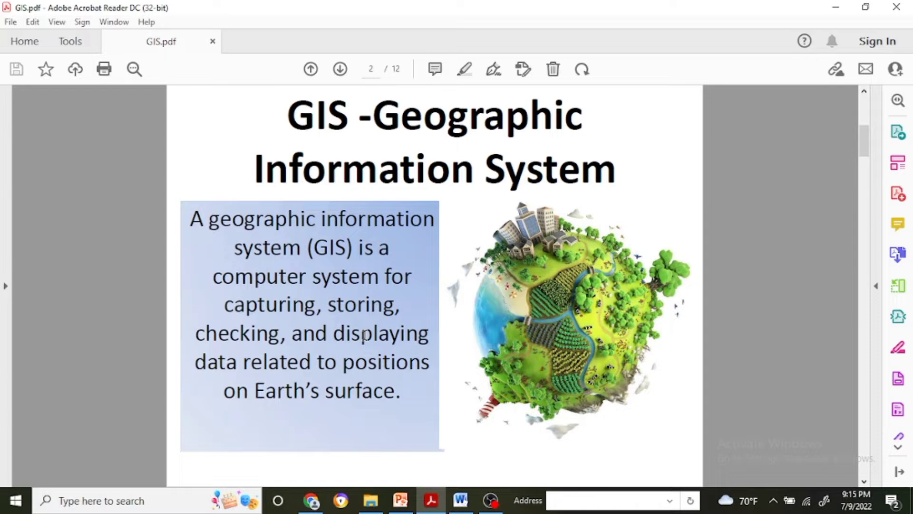
# Advance from the GIS definition slide to page 3 on location information.
pyautogui.click(339, 68)
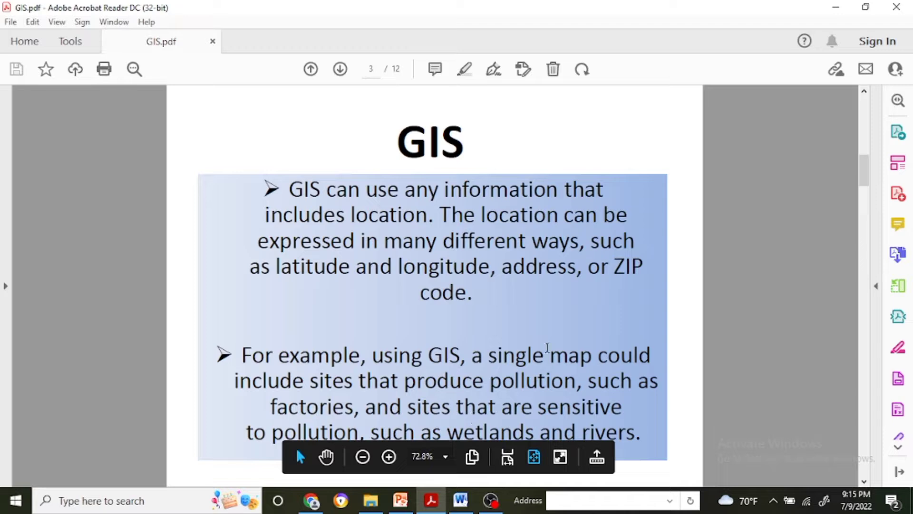
pyautogui.moveTo(572, 331)
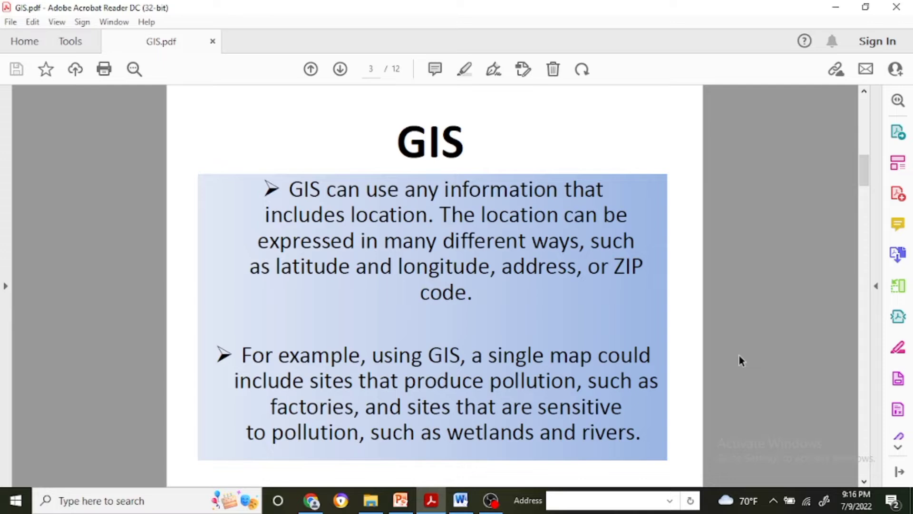
# Advance to page 4, the Components slide with the 'What is GIS?' infographic.
pyautogui.click(340, 68)
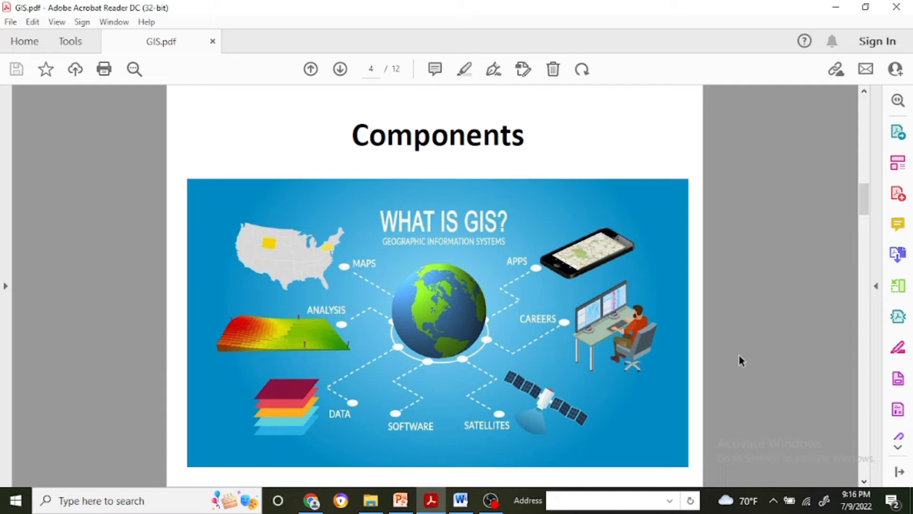
pyautogui.click(525, 135)
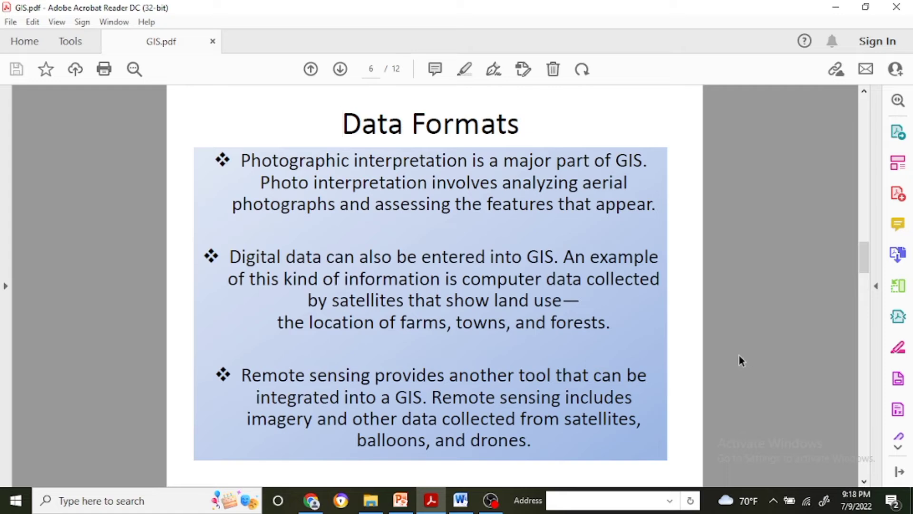
# Advance to the next Data Formats slide on tabular data and map layers.
pyautogui.click(339, 69)
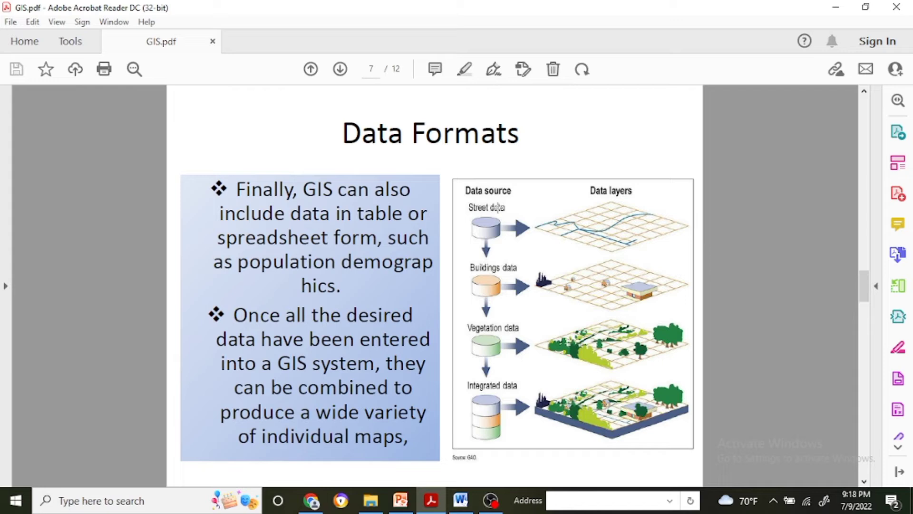
pyautogui.moveTo(508, 350)
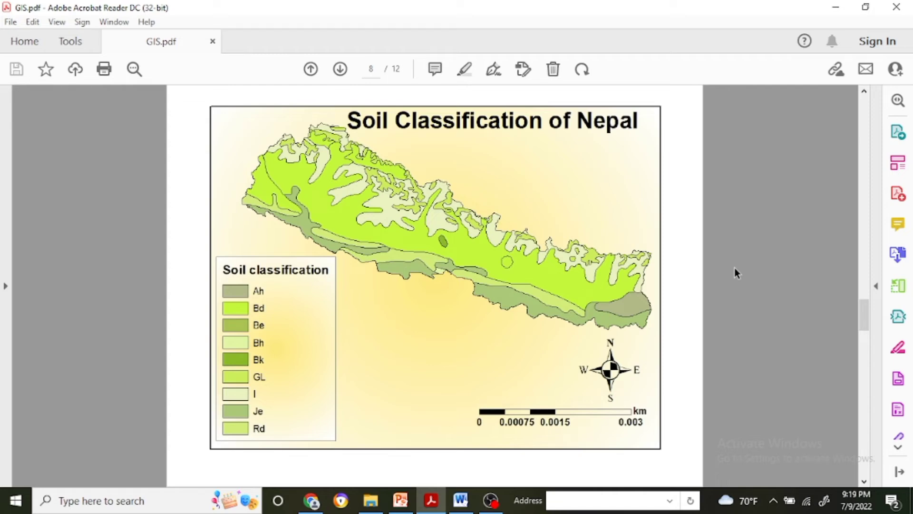
pyautogui.moveTo(697, 251)
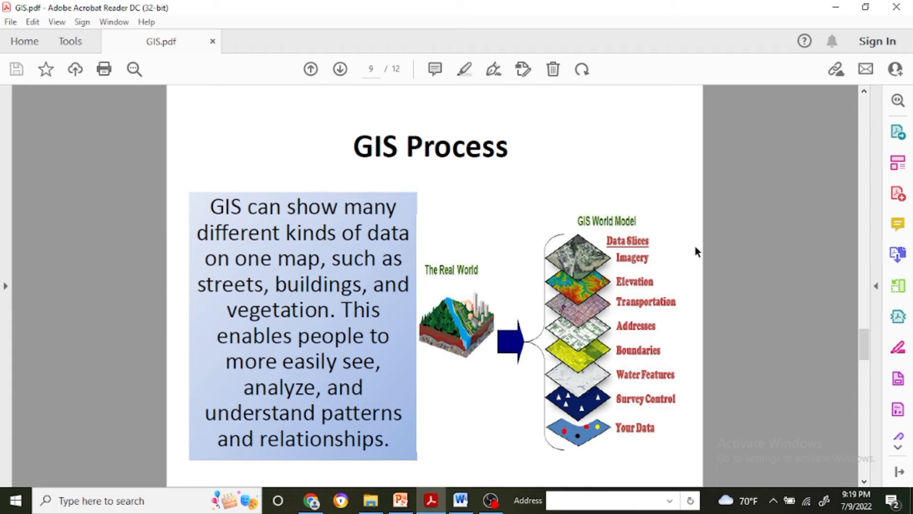
pyautogui.moveTo(501, 257)
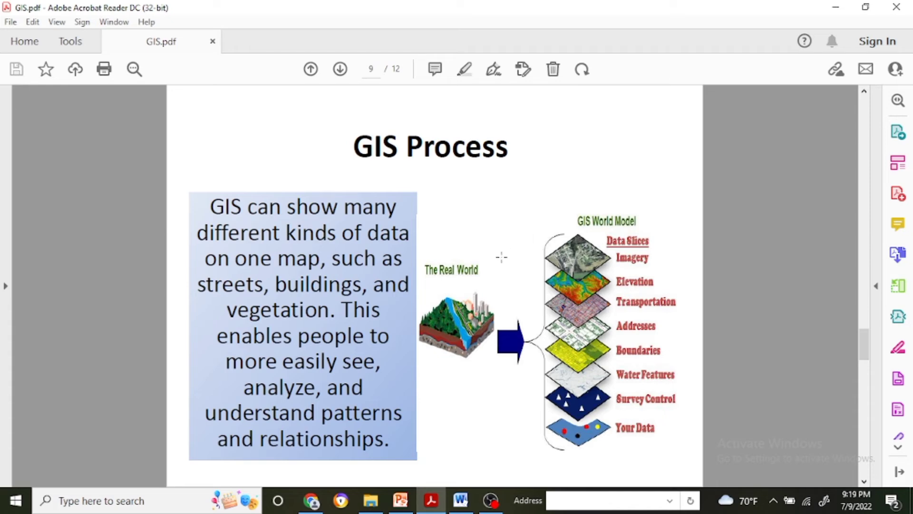
pyautogui.moveTo(472, 249)
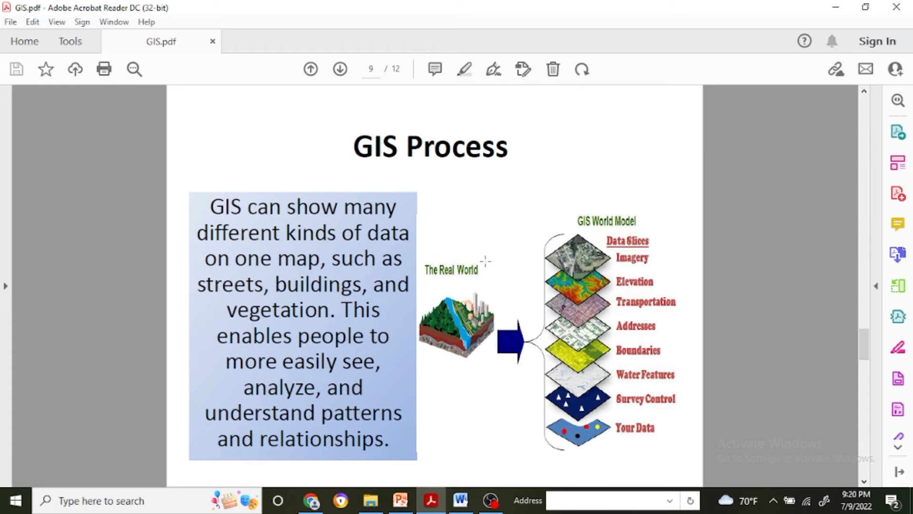
pyautogui.moveTo(487, 264)
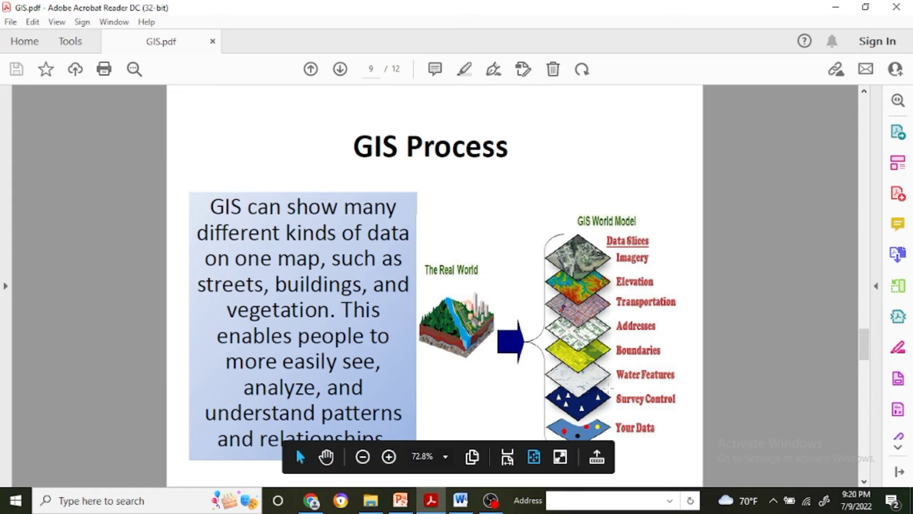
pyautogui.moveTo(632, 414)
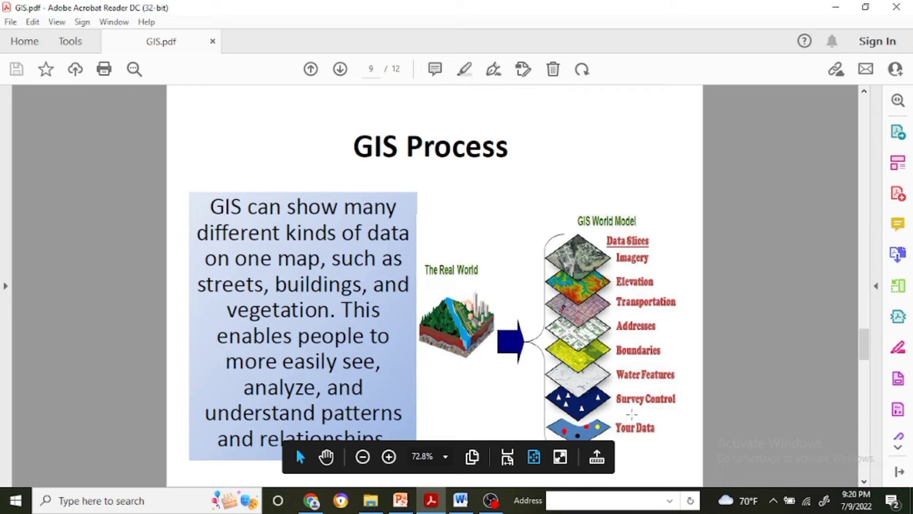
pyautogui.moveTo(631, 394)
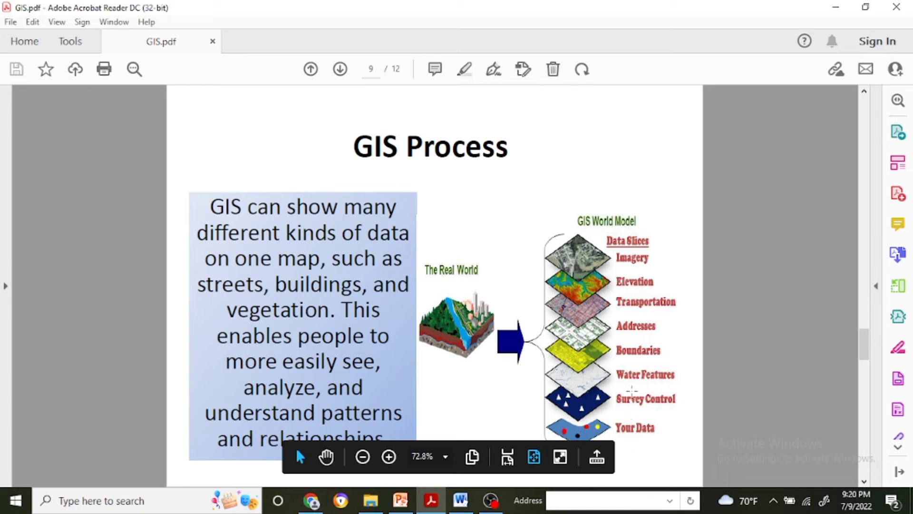
pyautogui.moveTo(708, 336)
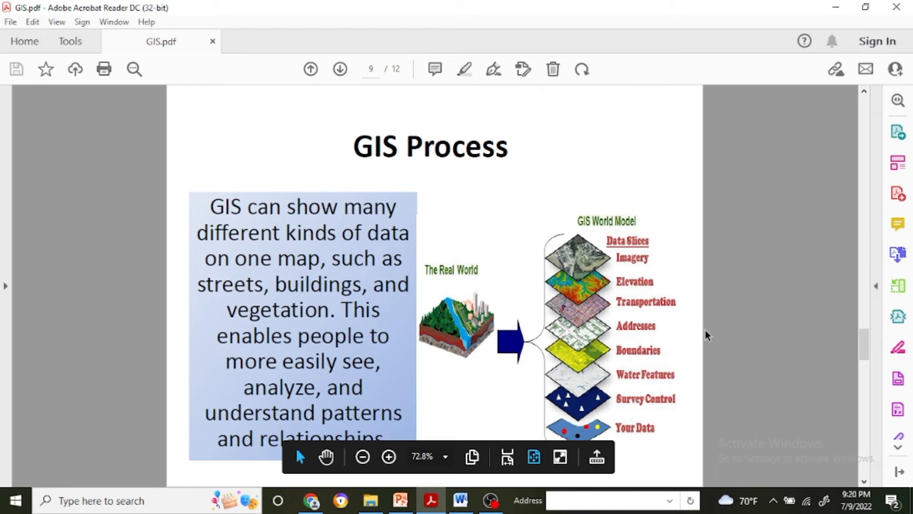
pyautogui.moveTo(806, 313)
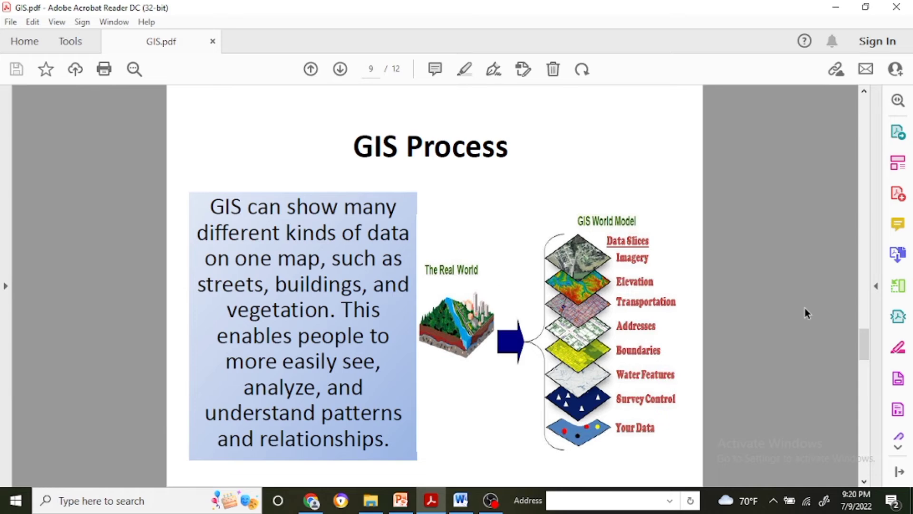
pyautogui.click(339, 68)
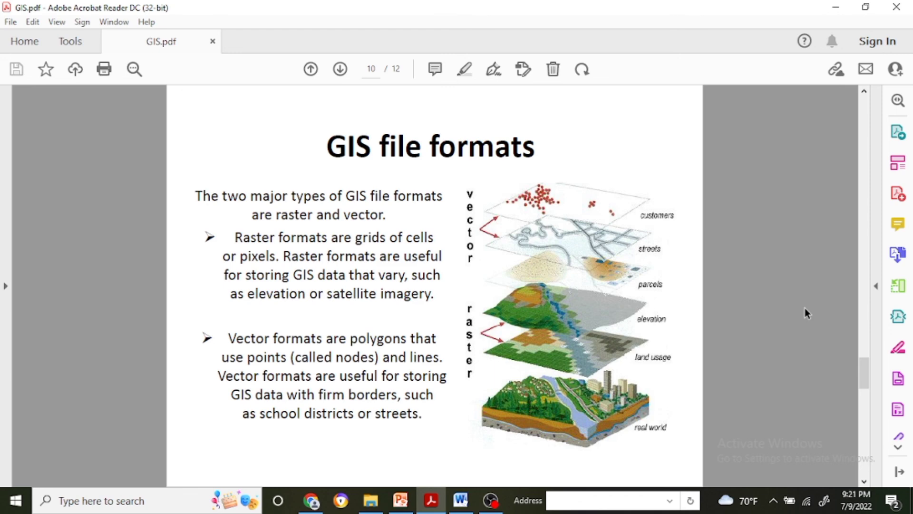
# Page forward through the Vector versus Raster slide to the final 'Thanks for watching' page 12.
pyautogui.click(339, 68)
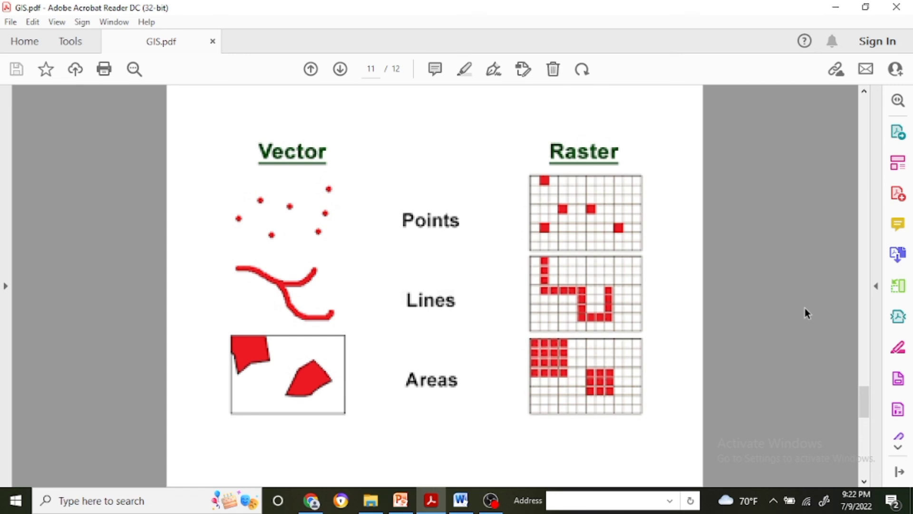
pyautogui.click(340, 69)
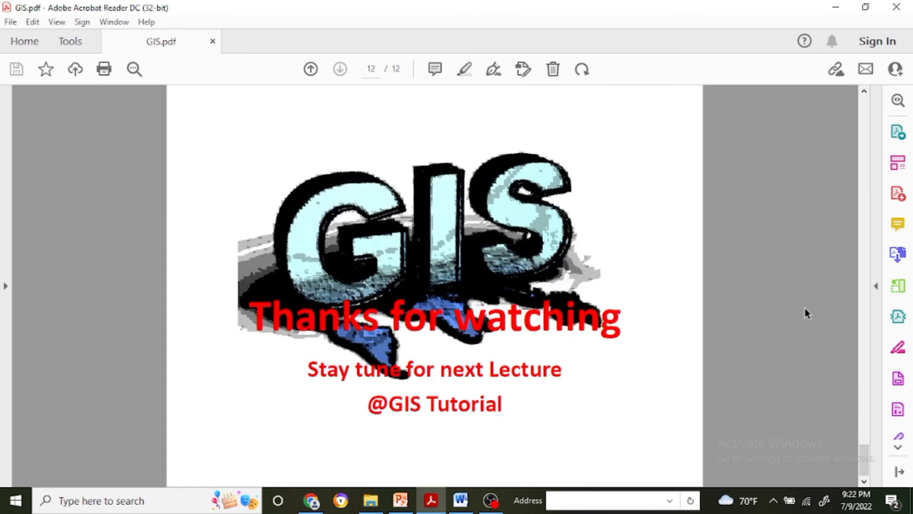